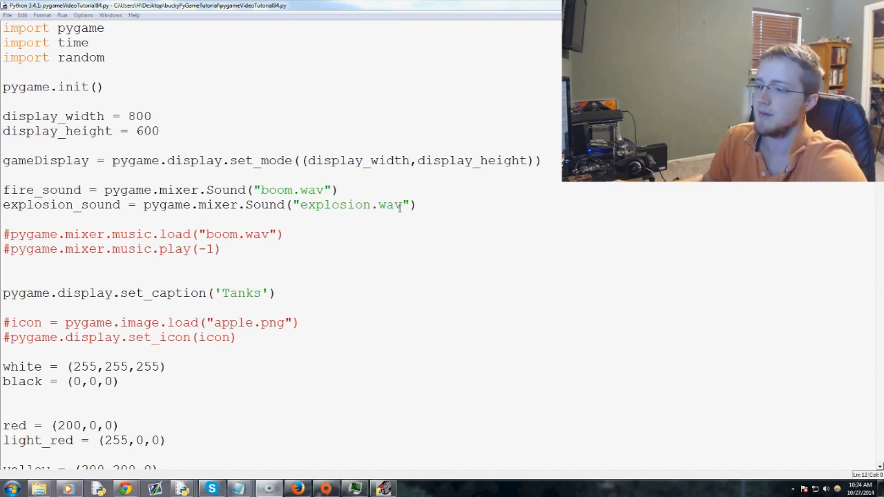
Step: Review the Tanks pygame script and run it with F5, restarting the shell
{"action": "scroll", "scroll_direction": "down", "scroll_amount": 3}
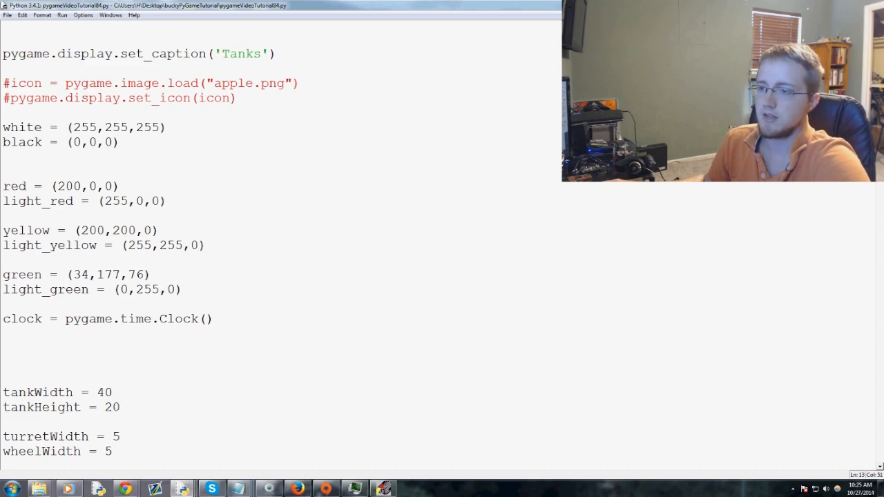
{"action": "key", "text": "F5"}
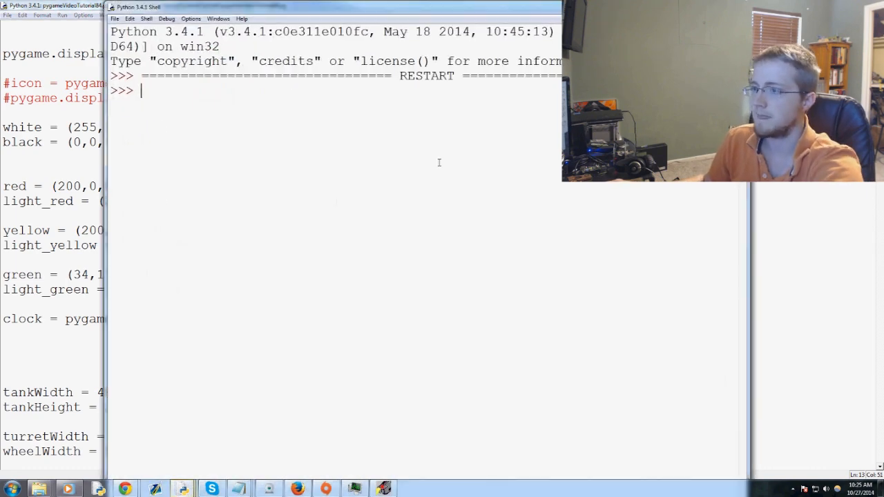
Step: Play the running Tanks game and lower the firing power until it reads -85%
{"action": "key", "text": "F5"}
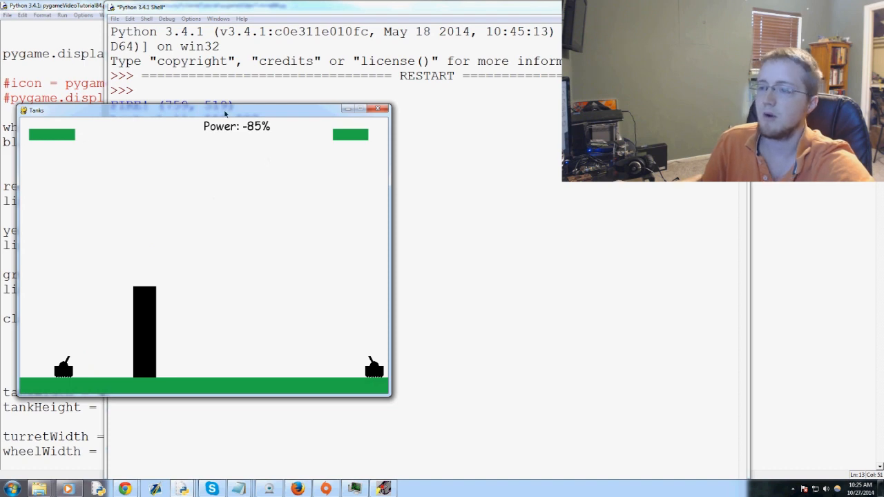
{"action": "mouse_move", "coordinate": [295, 134]}
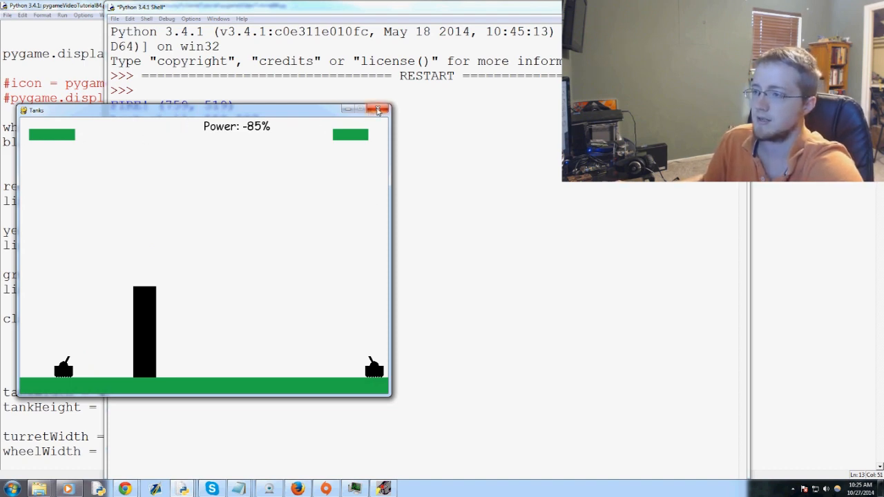
Step: Stop the game and change xlocation to random.randint(-0.1*display_width, 0.1*display_width), then rerun
{"action": "left_click", "coordinate": [377, 111]}
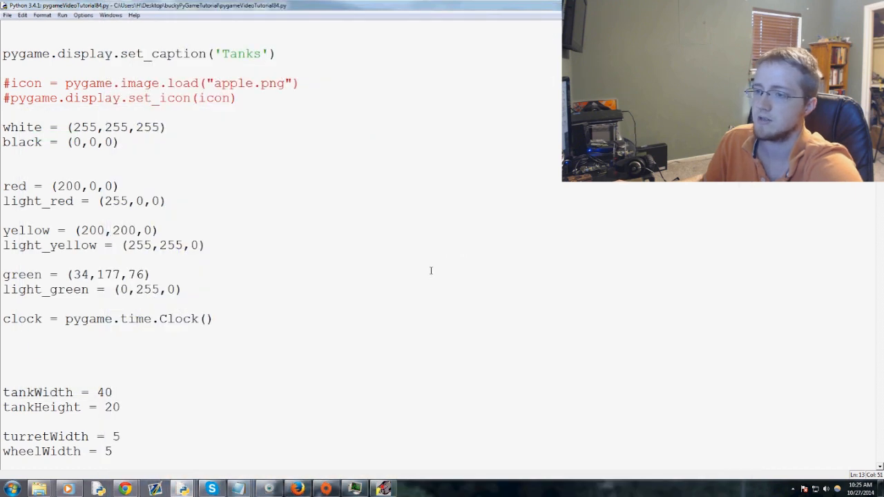
{"action": "left_click_drag", "start_coordinate": [151, 275], "coordinate": [182, 289]}
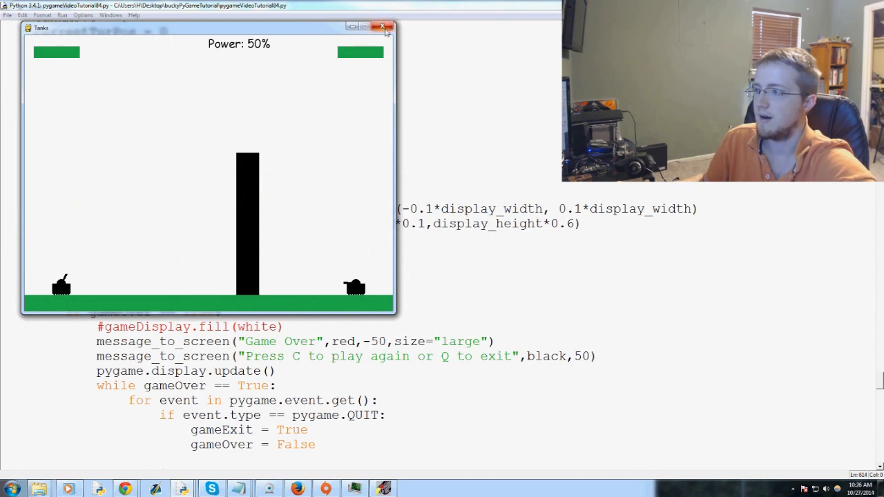
Step: Close the game window and move to the fire_power += power_change line in the main loop
{"action": "left_click", "coordinate": [381, 27]}
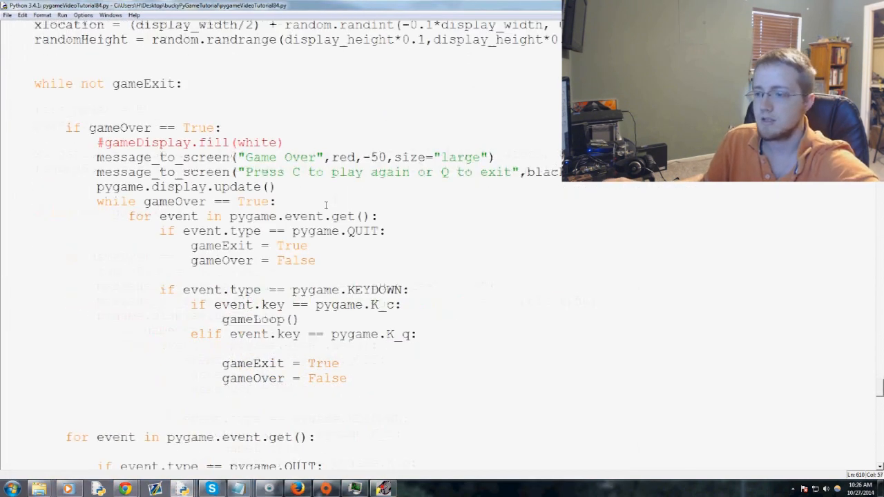
{"action": "scroll", "scroll_direction": "down", "scroll_amount": 3}
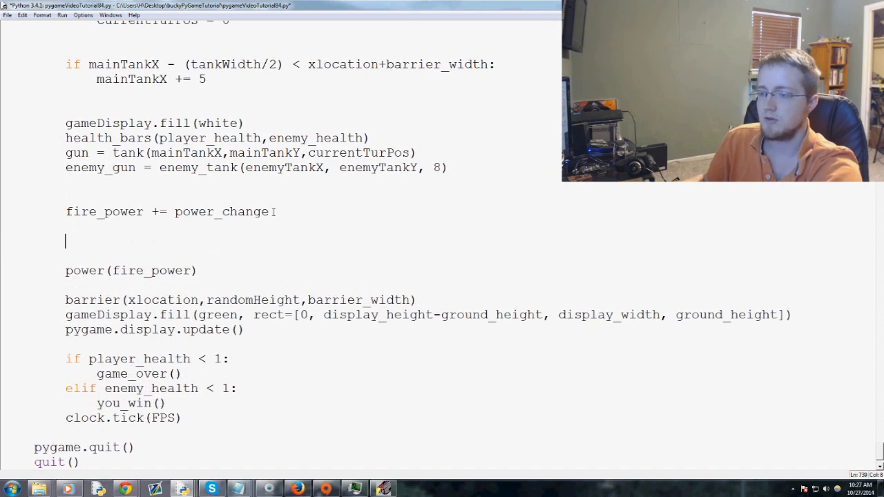
Step: Add 'if fire_power > 100: fire_power = 100' below the power update
{"action": "double_click", "coordinate": [83, 212]}
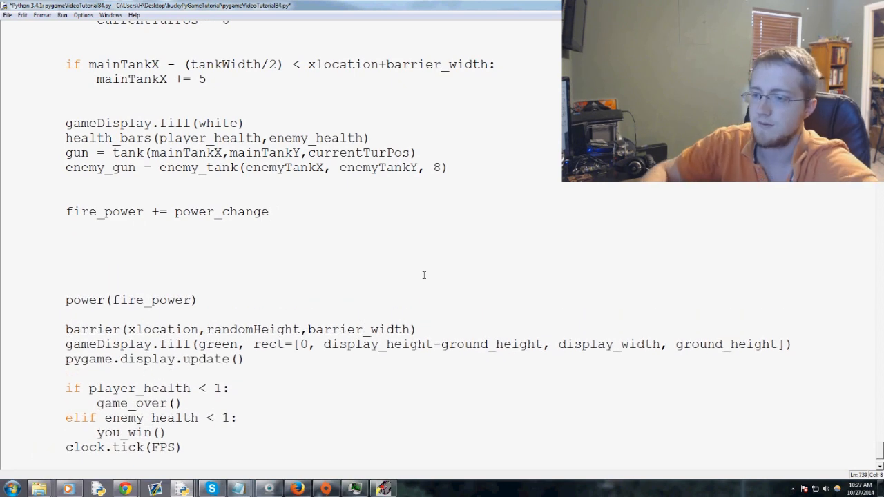
{"action": "type", "text": "if"}
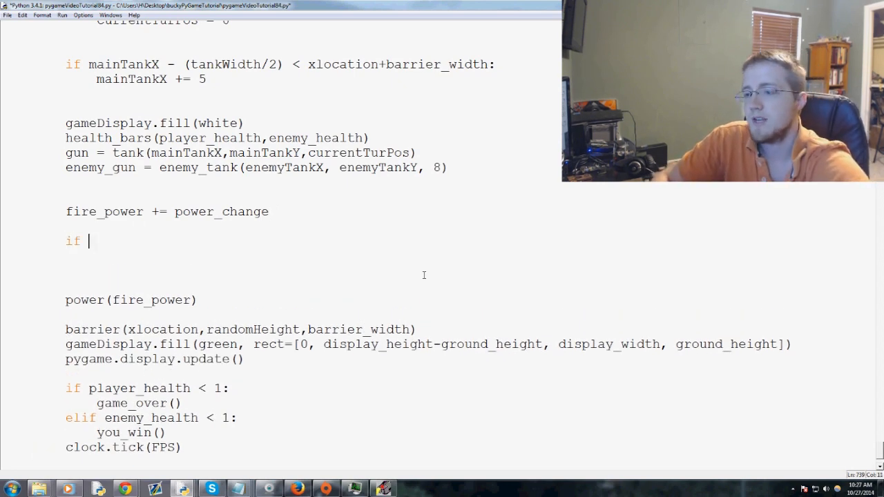
{"action": "type", "text": "fire_power"}
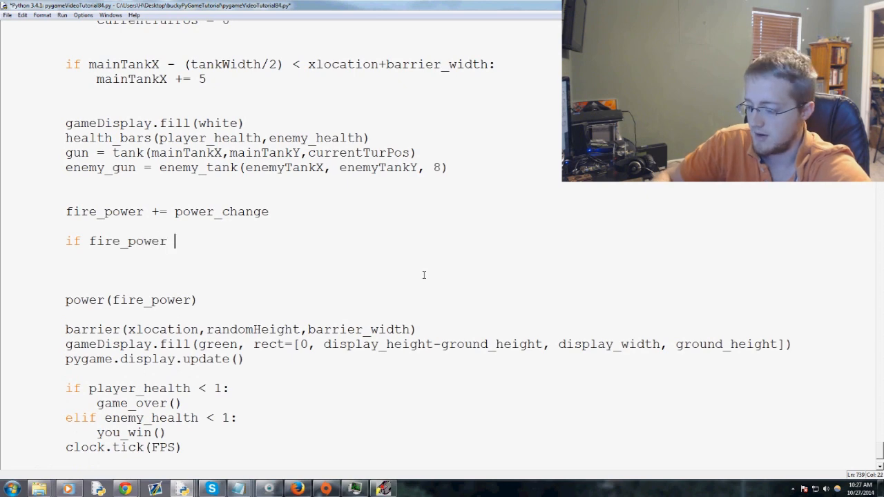
{"action": "type", "text": "> 100:"}
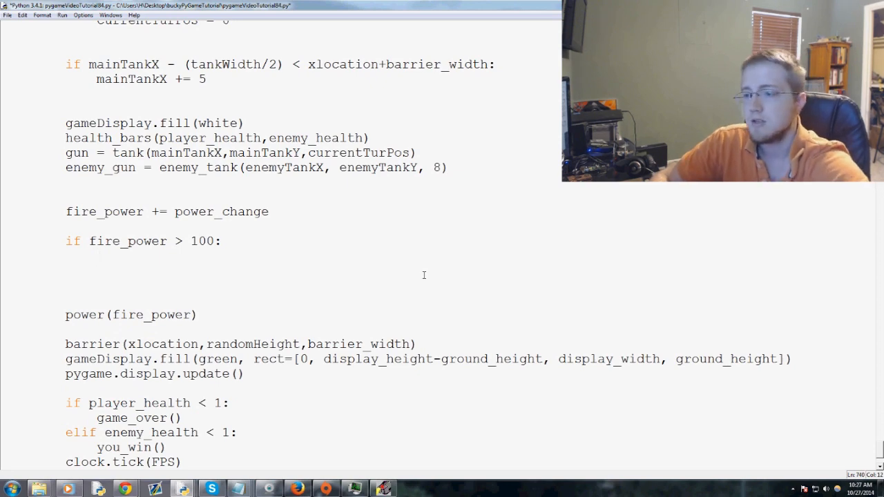
{"action": "type", "text": "fire_power = 100"}
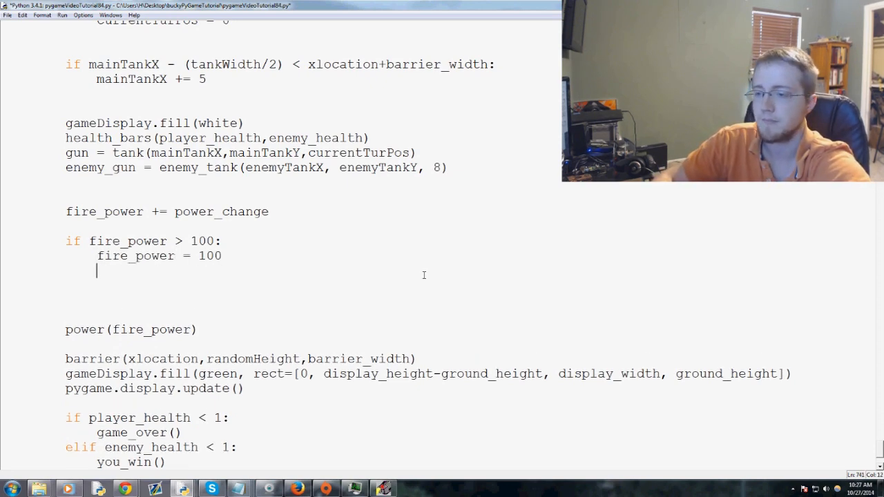
Step: Add 'elif fire_power < 1: fire_power = 1' to clamp the lower bound
{"action": "type", "text": "elif fire"}
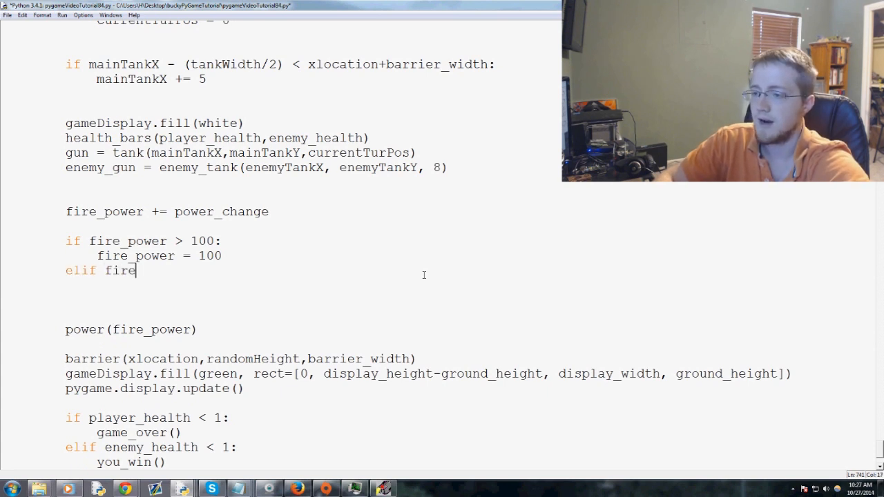
{"action": "type", "text": "_power < 1:"}
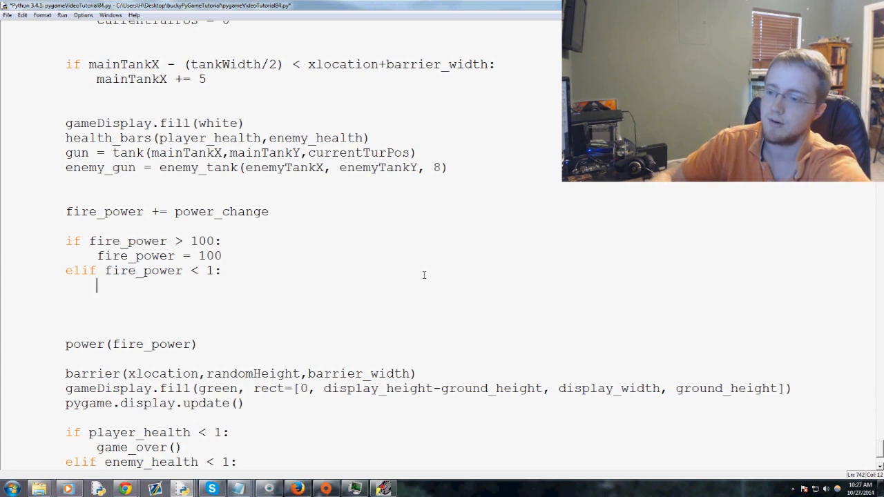
{"action": "type", "text": "fire_"}
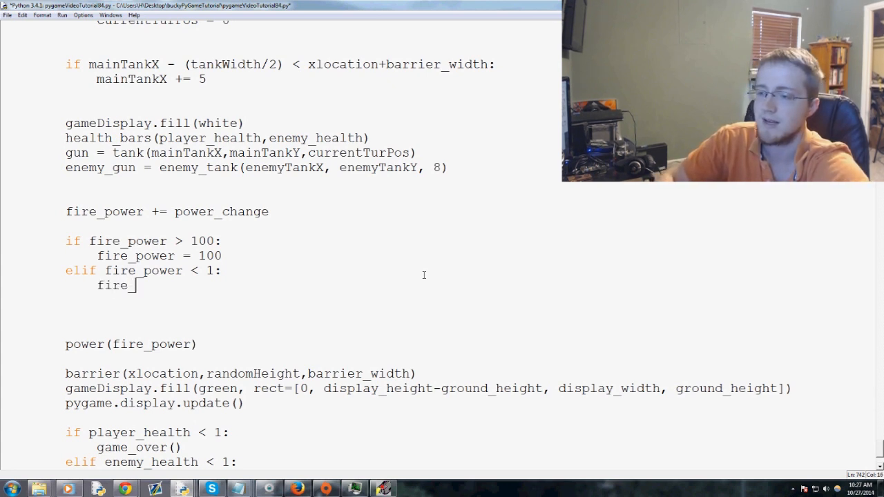
{"action": "type", "text": "_power = 1"}
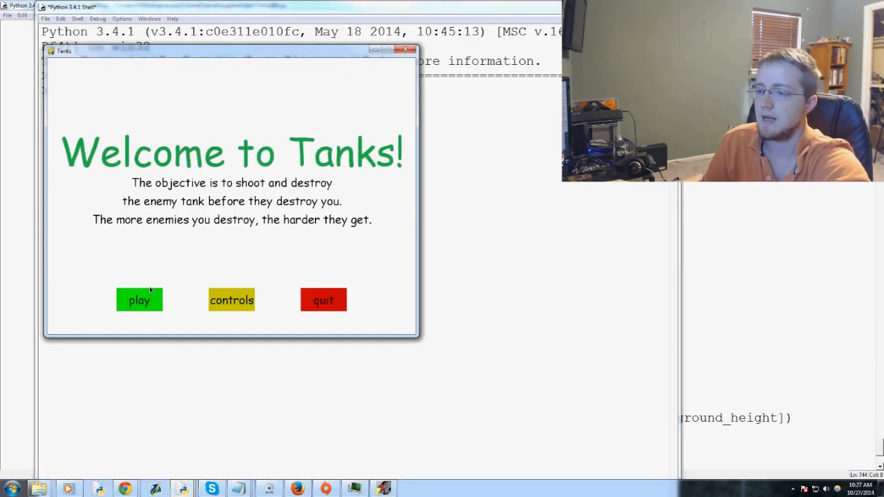
Step: Play the game to test the clamped power, then kill the running program from the shell
{"action": "left_click", "coordinate": [139, 300]}
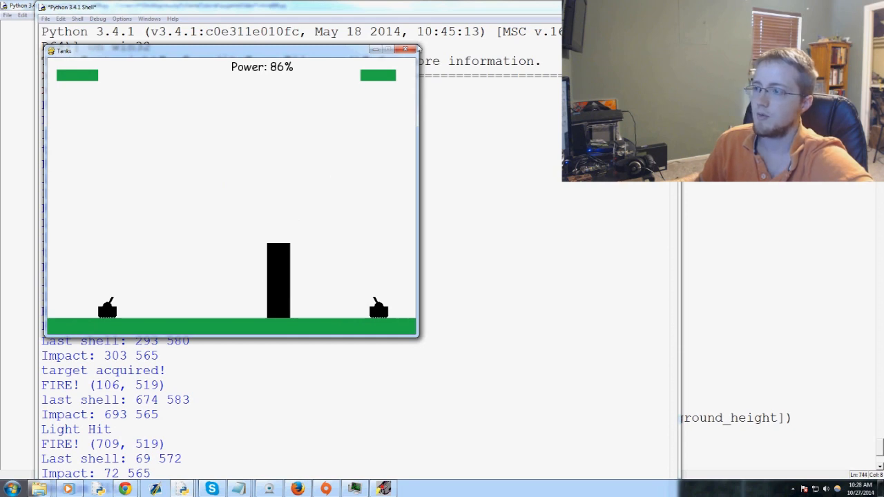
{"action": "left_click", "coordinate": [406, 50]}
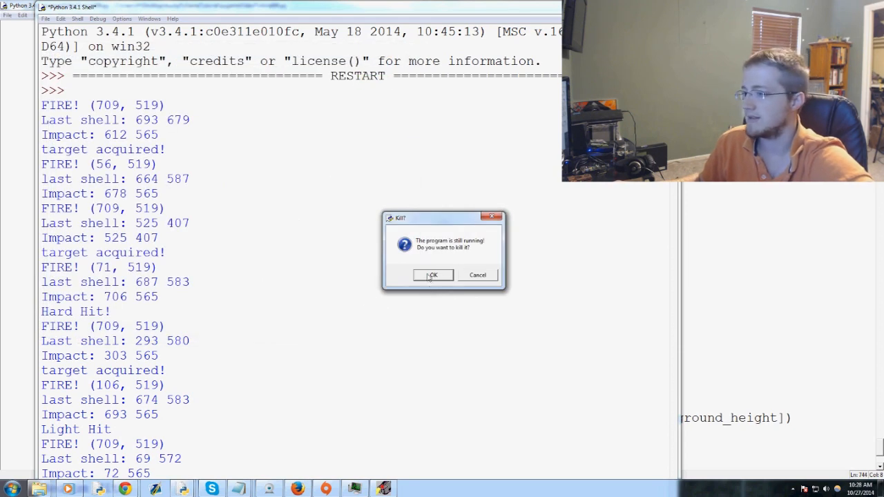
{"action": "left_click", "coordinate": [433, 275]}
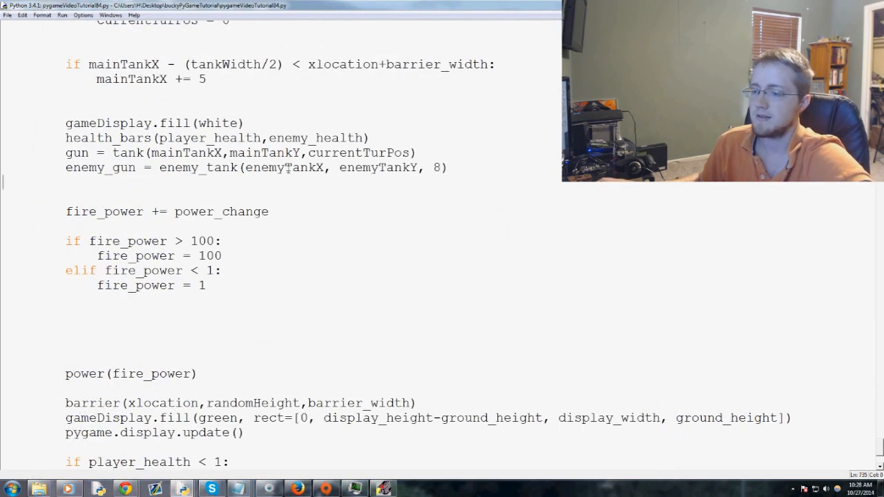